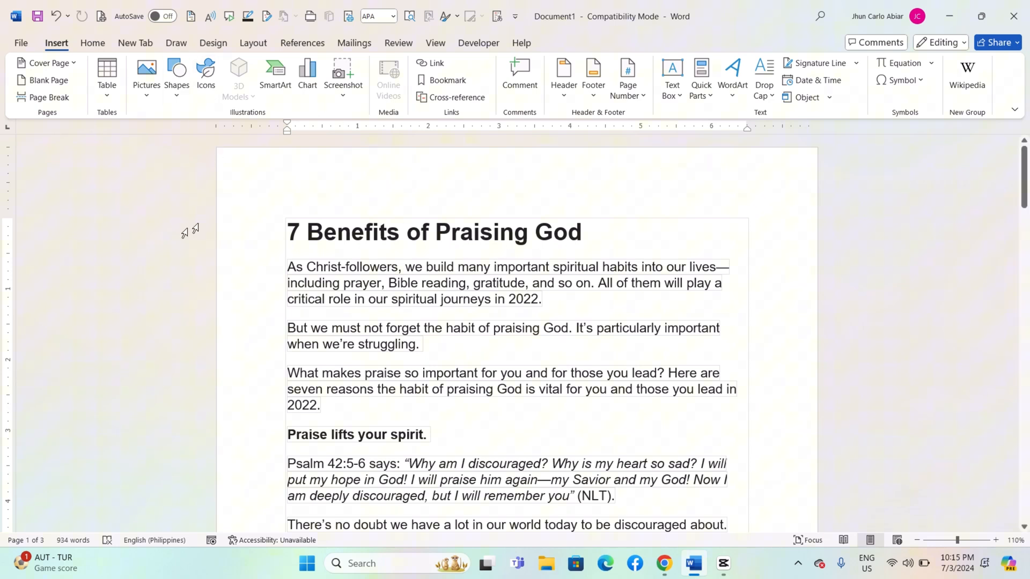
Create a new document from the Personal 'Restaurant brochure' template and start saving it
{"action": "left_click", "coordinate": [402, 232]}
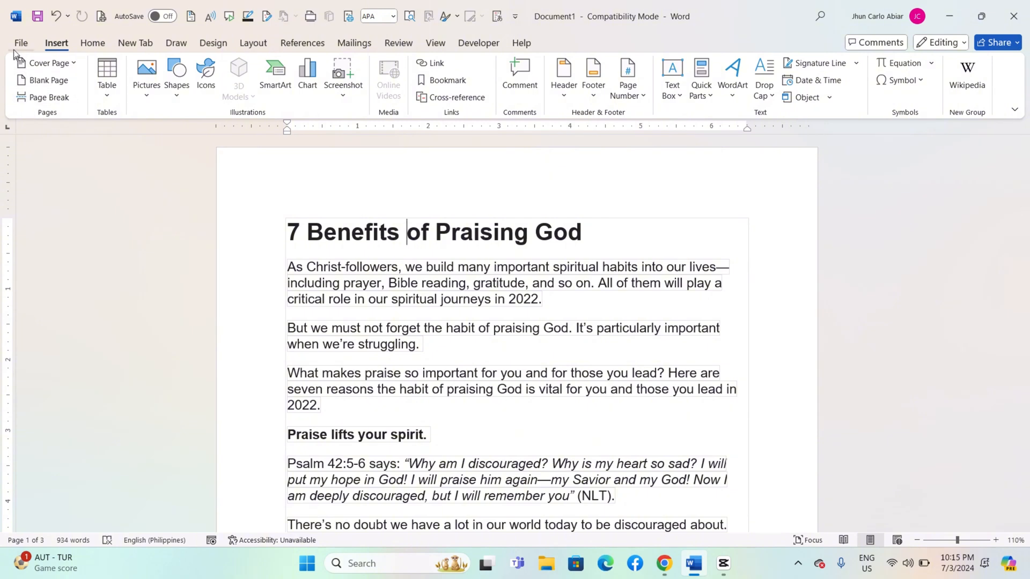
{"action": "left_click", "coordinate": [20, 42]}
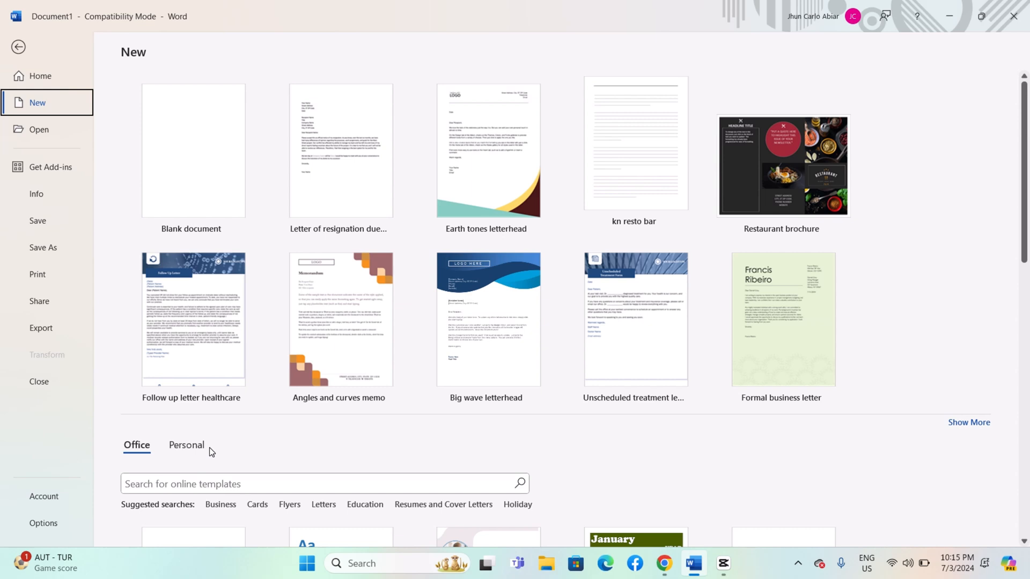
{"action": "left_click", "coordinate": [187, 445]}
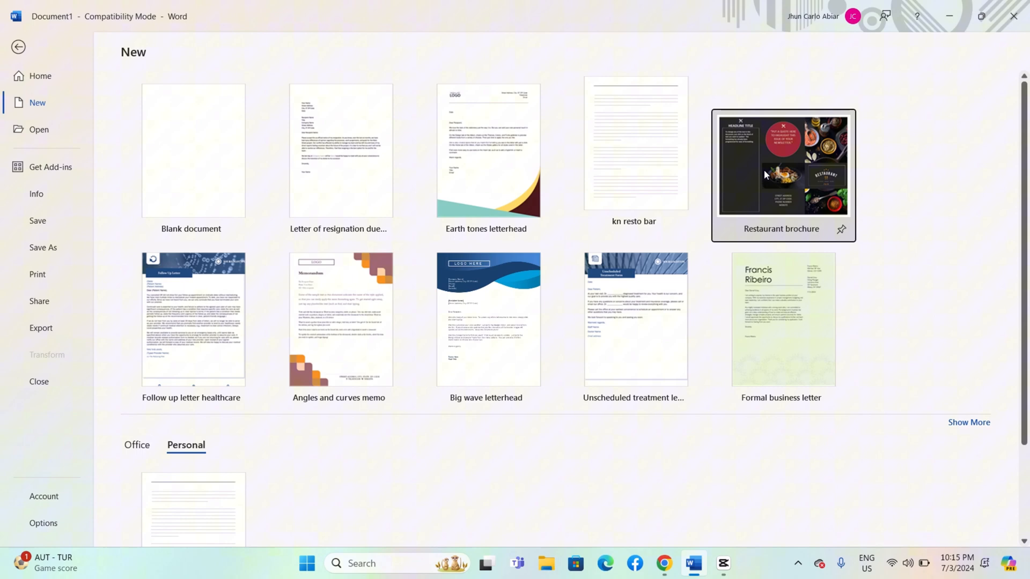
{"action": "left_click", "coordinate": [782, 171]}
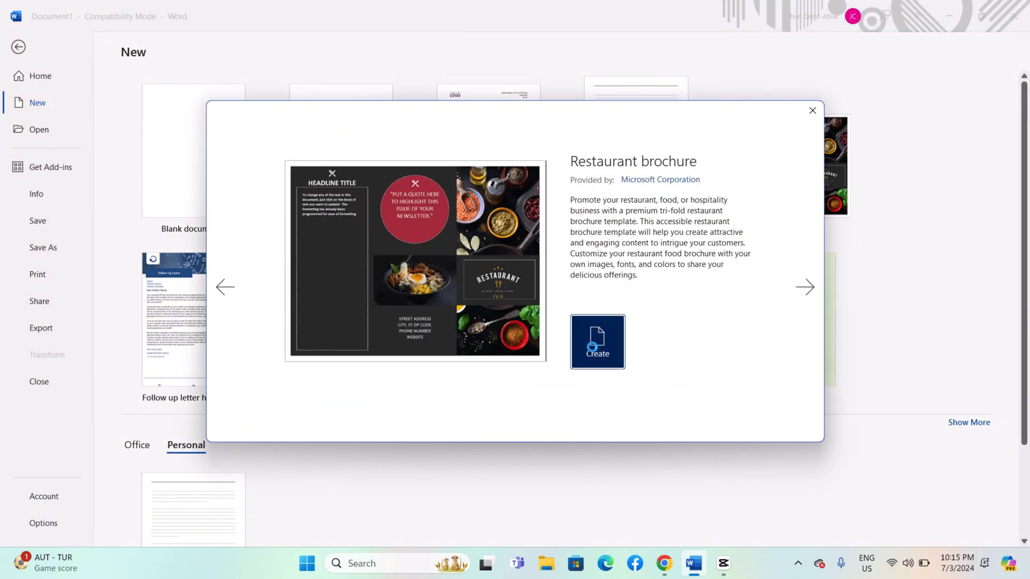
{"action": "left_click", "coordinate": [597, 342]}
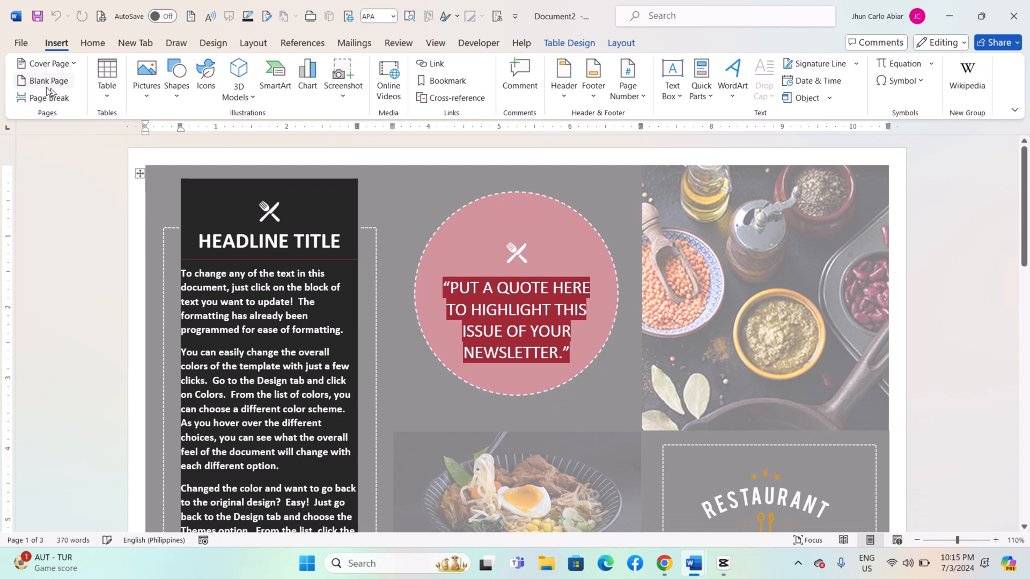
{"action": "left_click", "coordinate": [21, 43]}
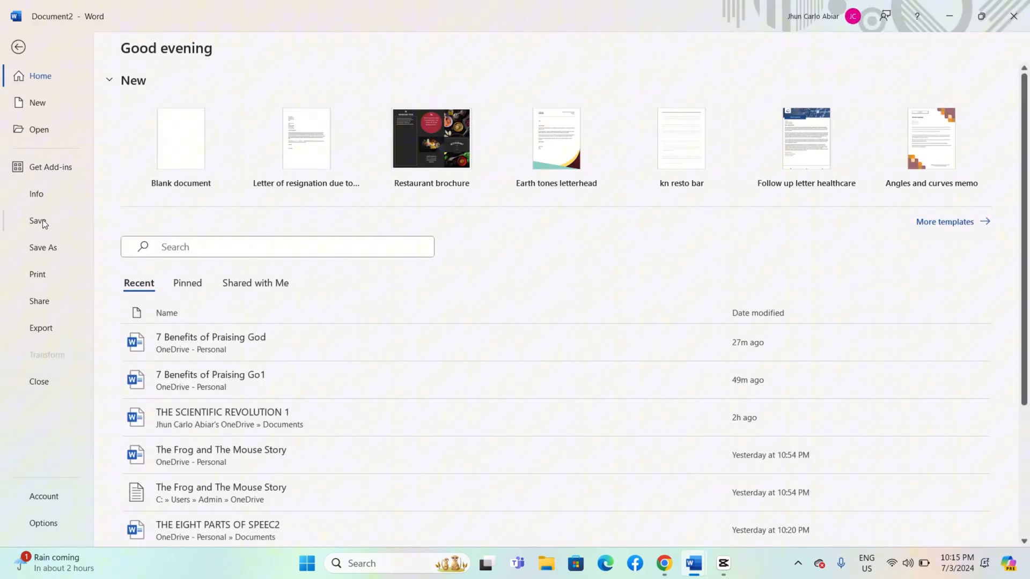
{"action": "left_click", "coordinate": [42, 247]}
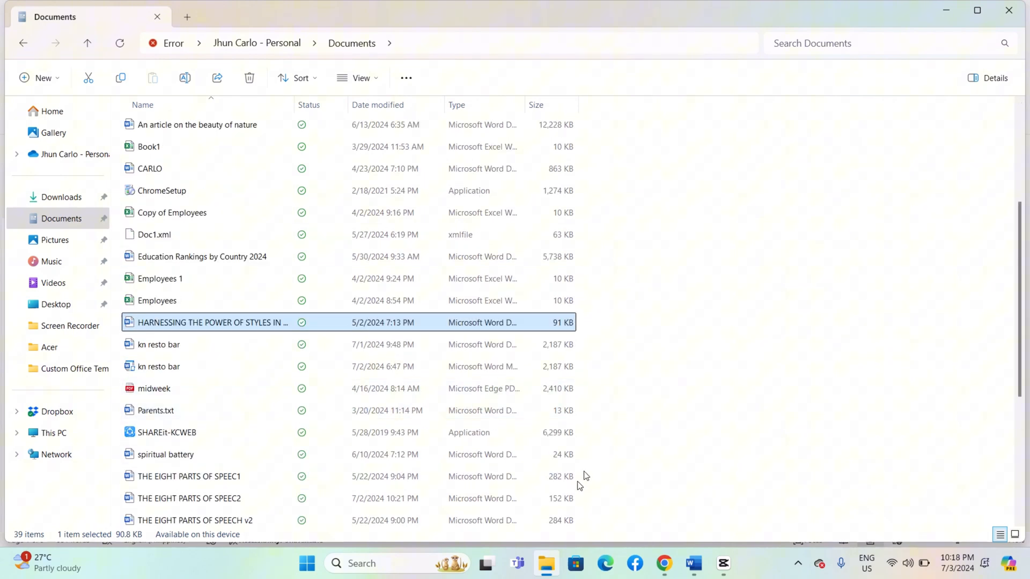
{"action": "mouse_move", "coordinate": [244, 312]}
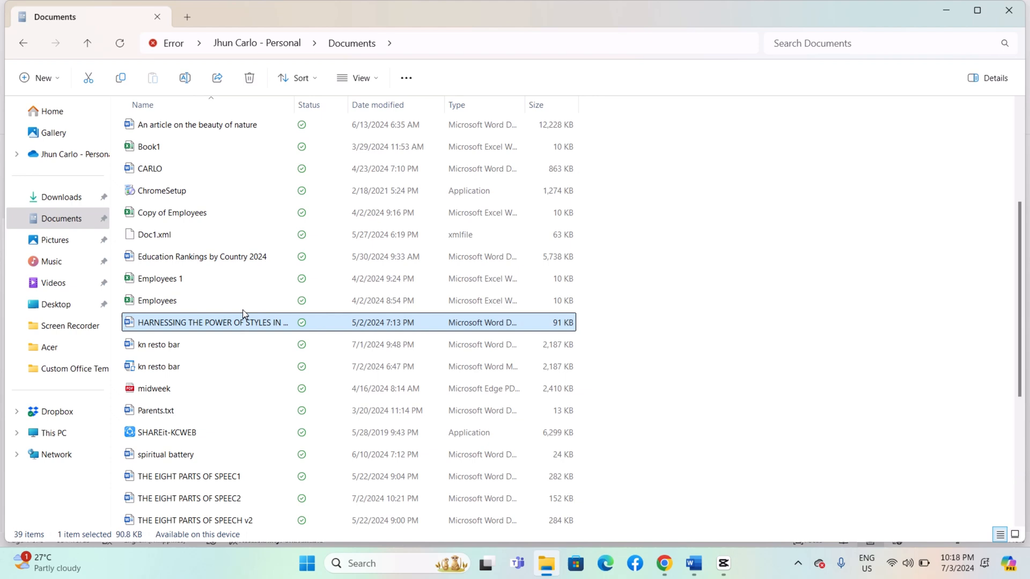
{"action": "mouse_move", "coordinate": [188, 323]}
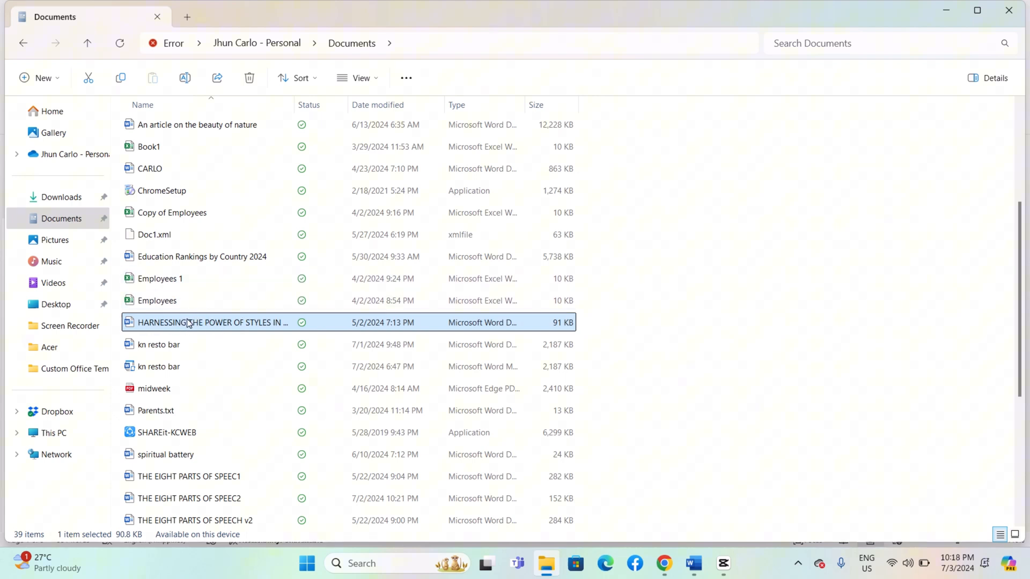
{"action": "mouse_move", "coordinate": [189, 323]}
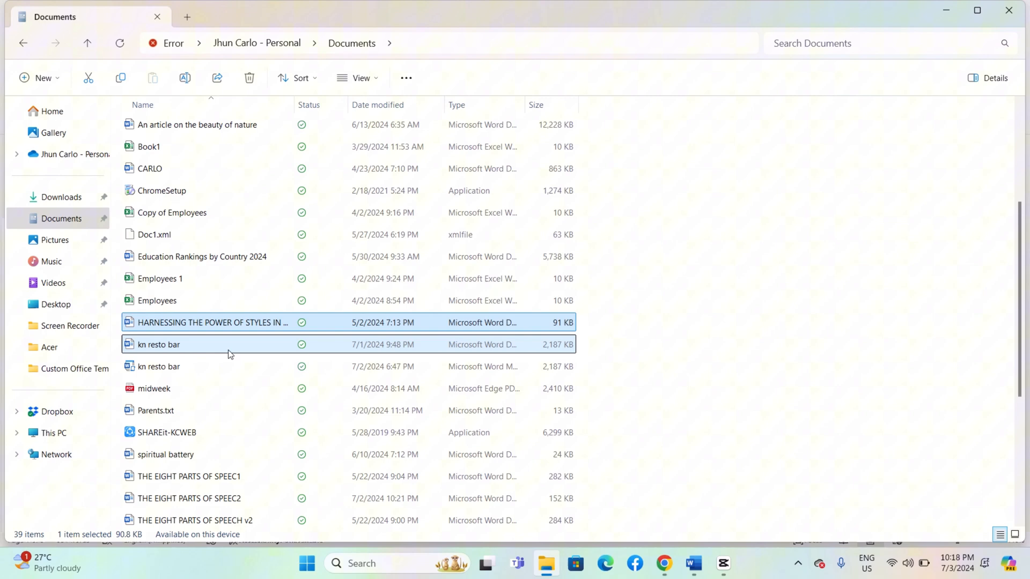
Open 'Harnessing the Power of Styles in Word' from the Documents folder in Word
{"action": "double_click", "coordinate": [159, 345]}
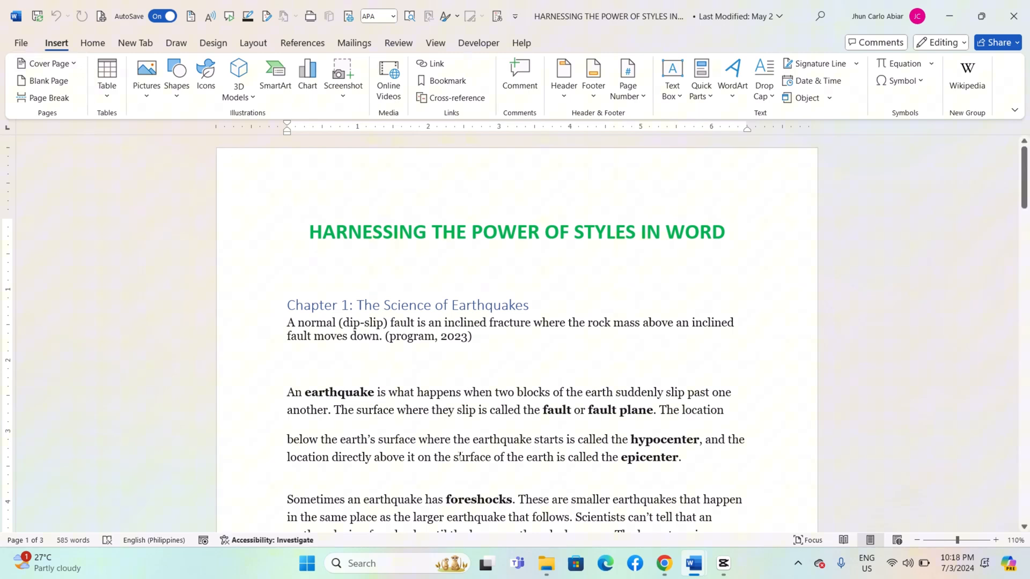
{"action": "scroll", "scroll_direction": "down", "scroll_amount": 3}
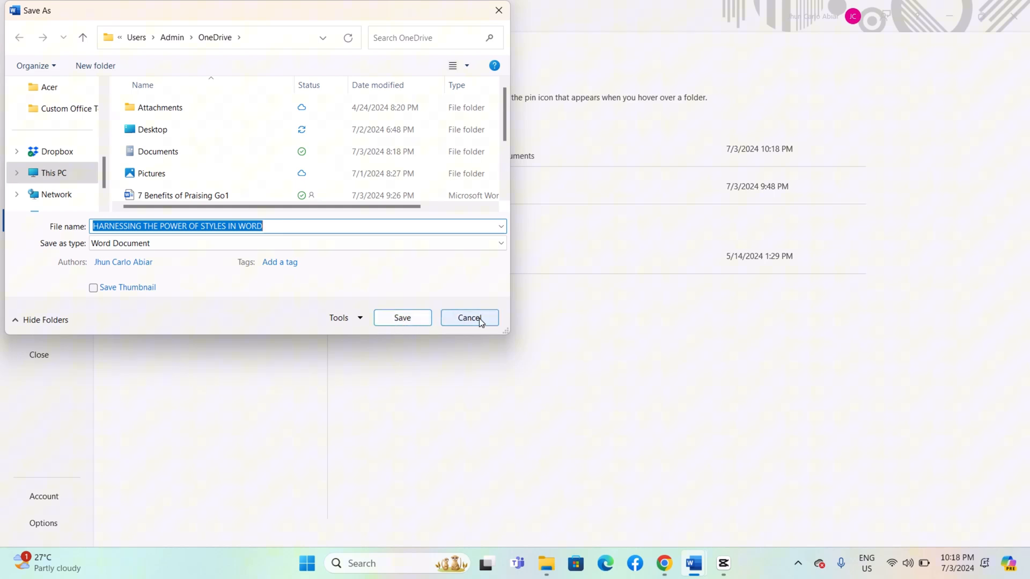
{"action": "left_click", "coordinate": [469, 318]}
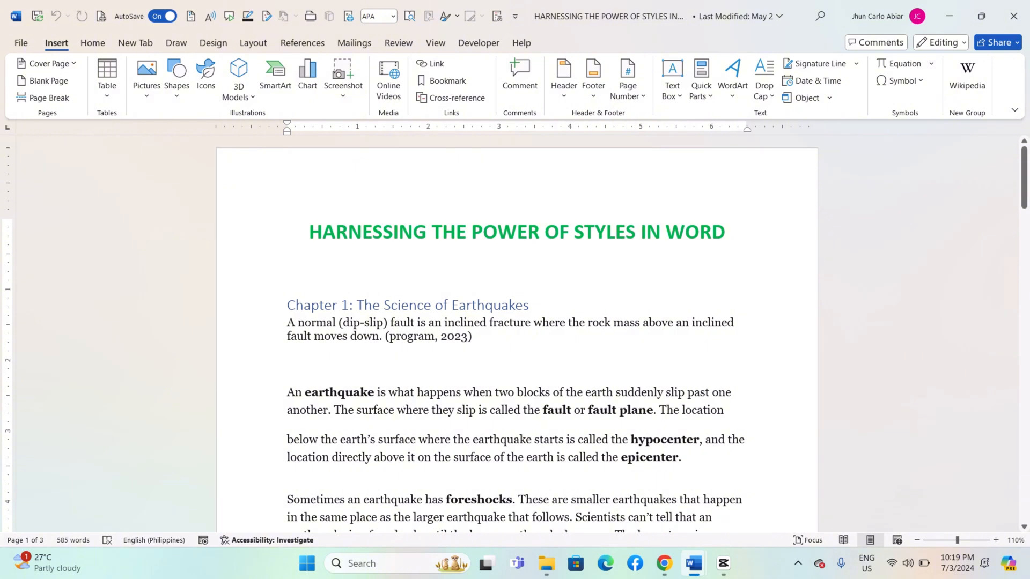
{"action": "mouse_move", "coordinate": [689, 323]}
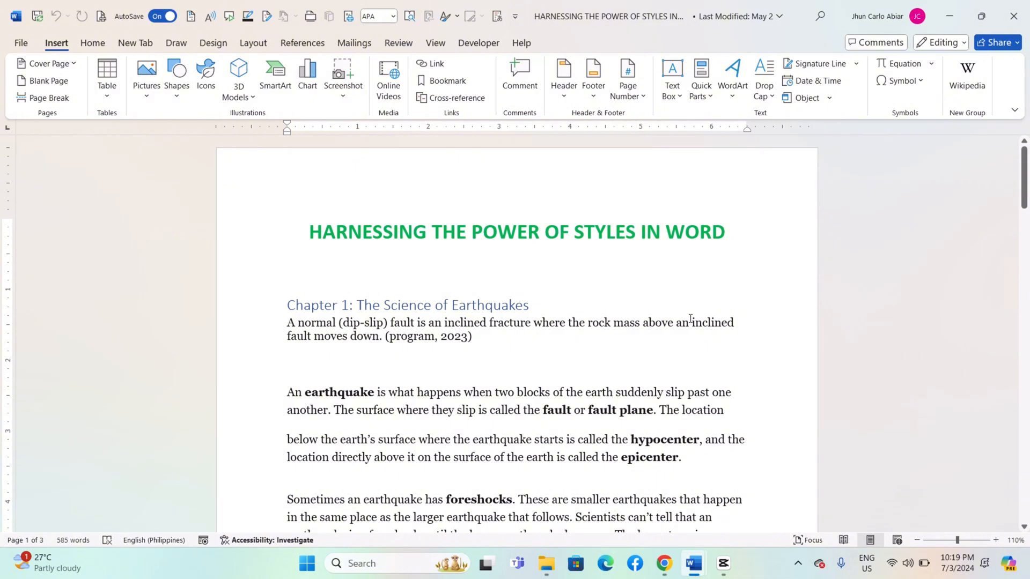